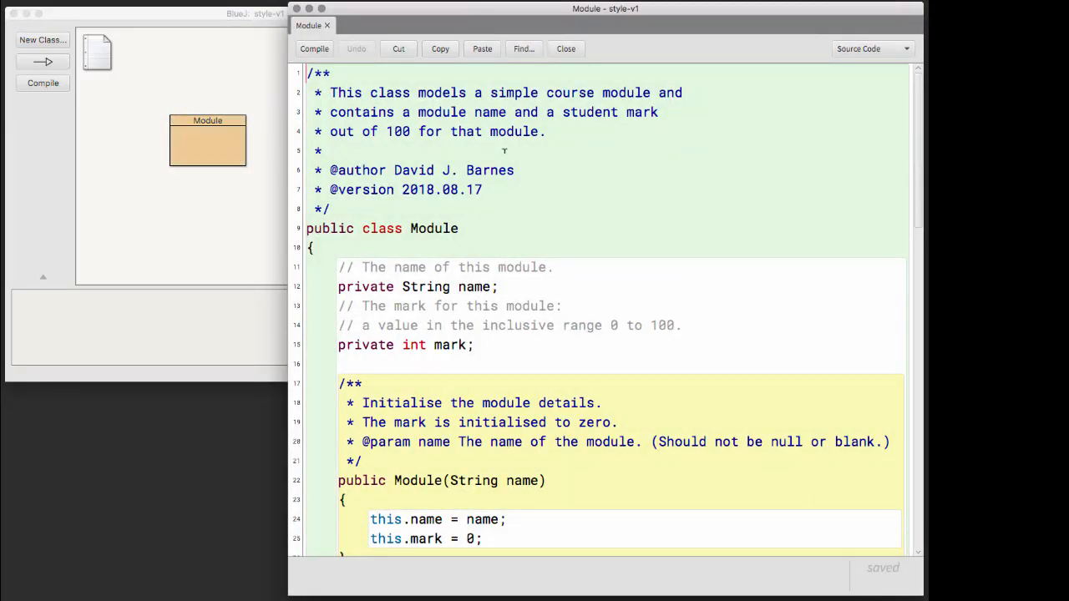
pyautogui.moveTo(548, 181)
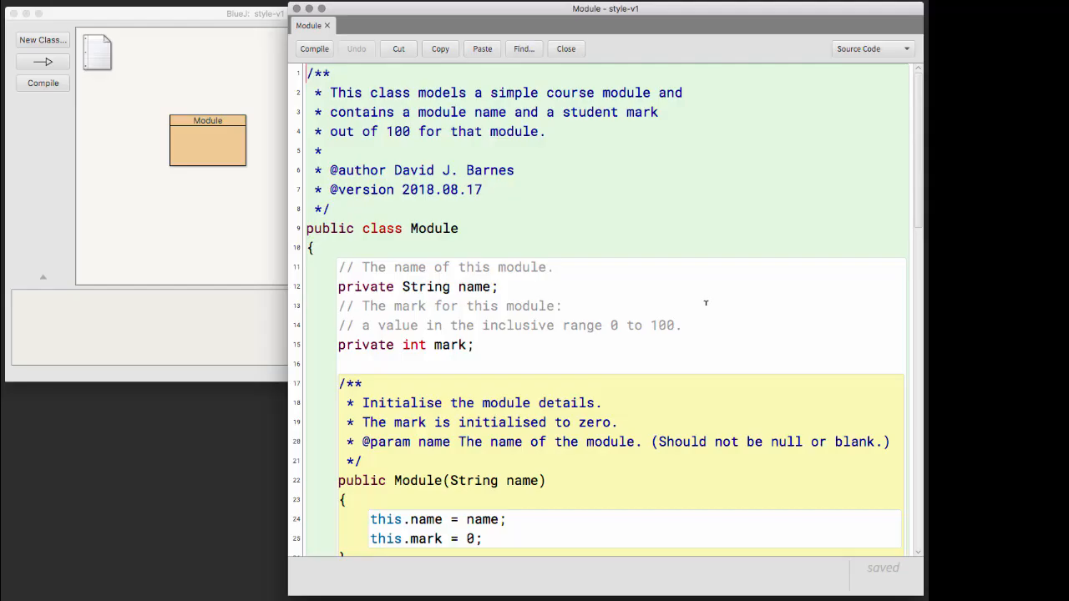
pyautogui.scroll(-3)
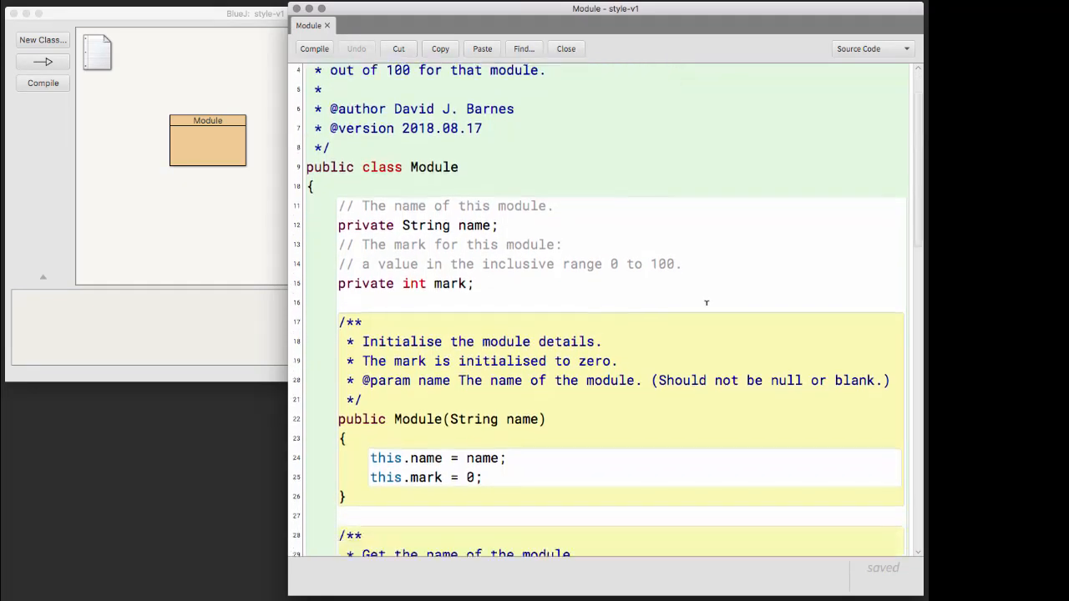
pyautogui.scroll(-3)
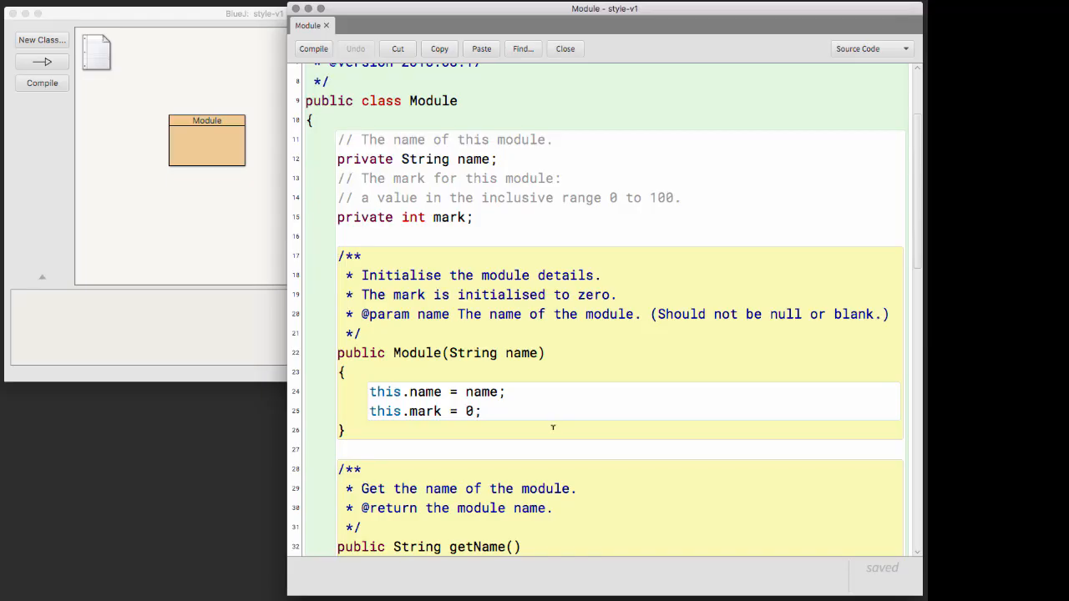
pyautogui.scroll(-3)
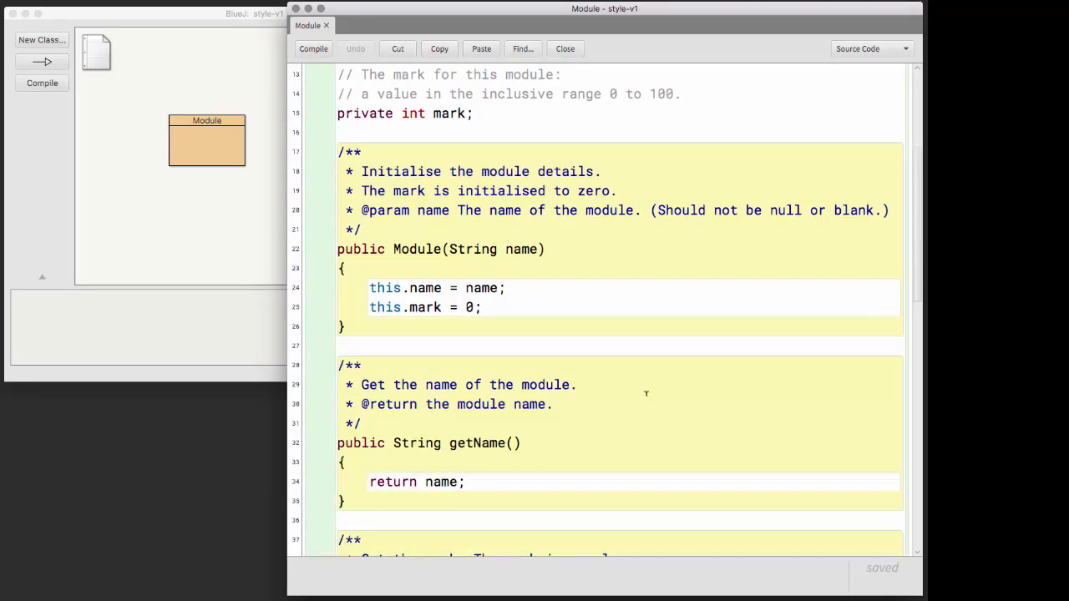
pyautogui.scroll(-3)
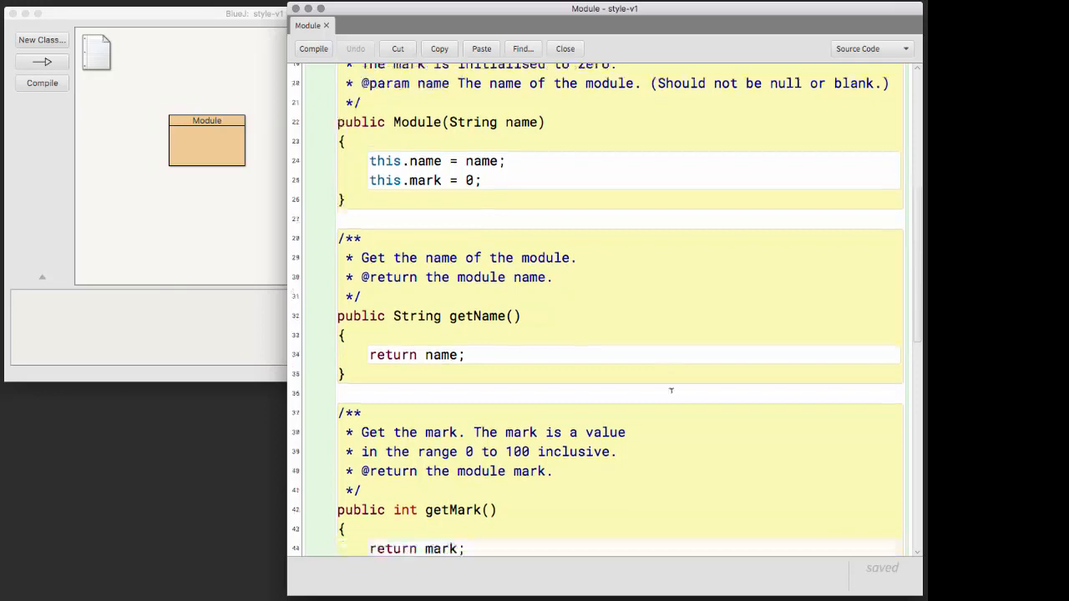
pyautogui.scroll(-3)
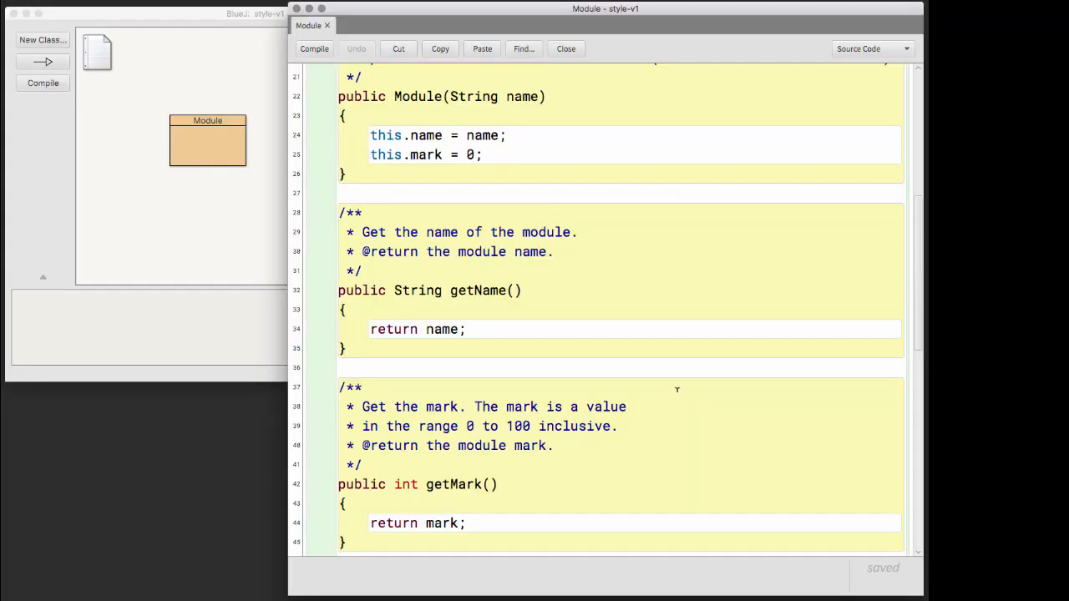
pyautogui.scroll(-3)
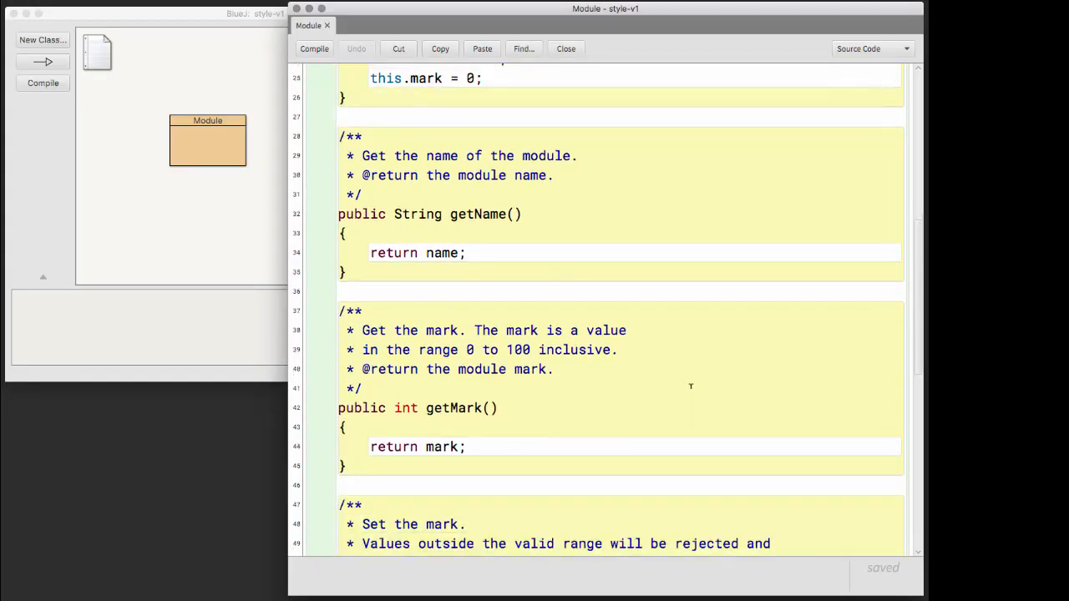
pyautogui.scroll(-3)
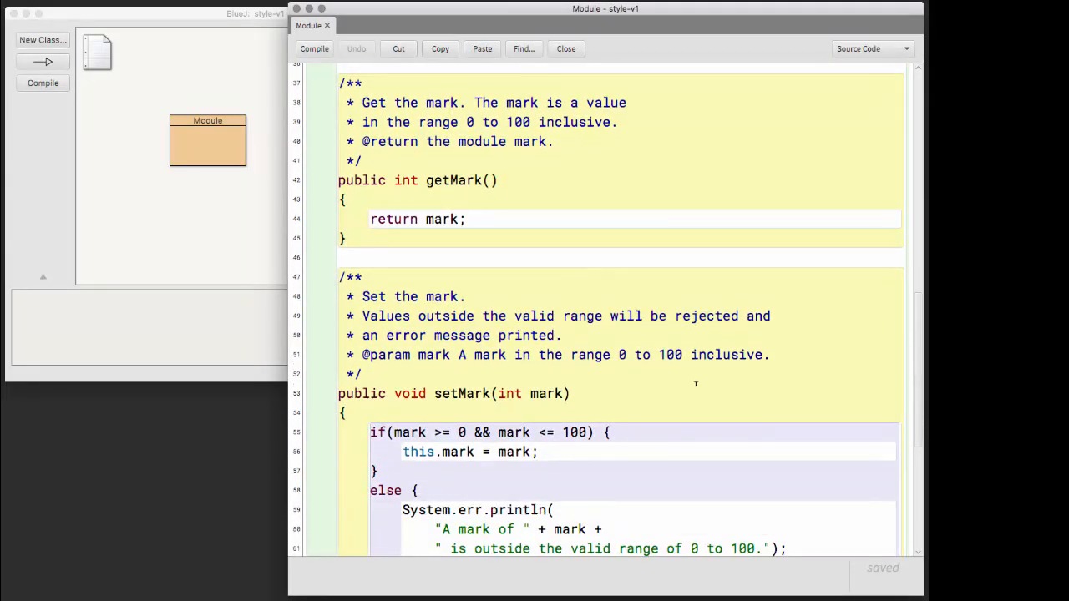